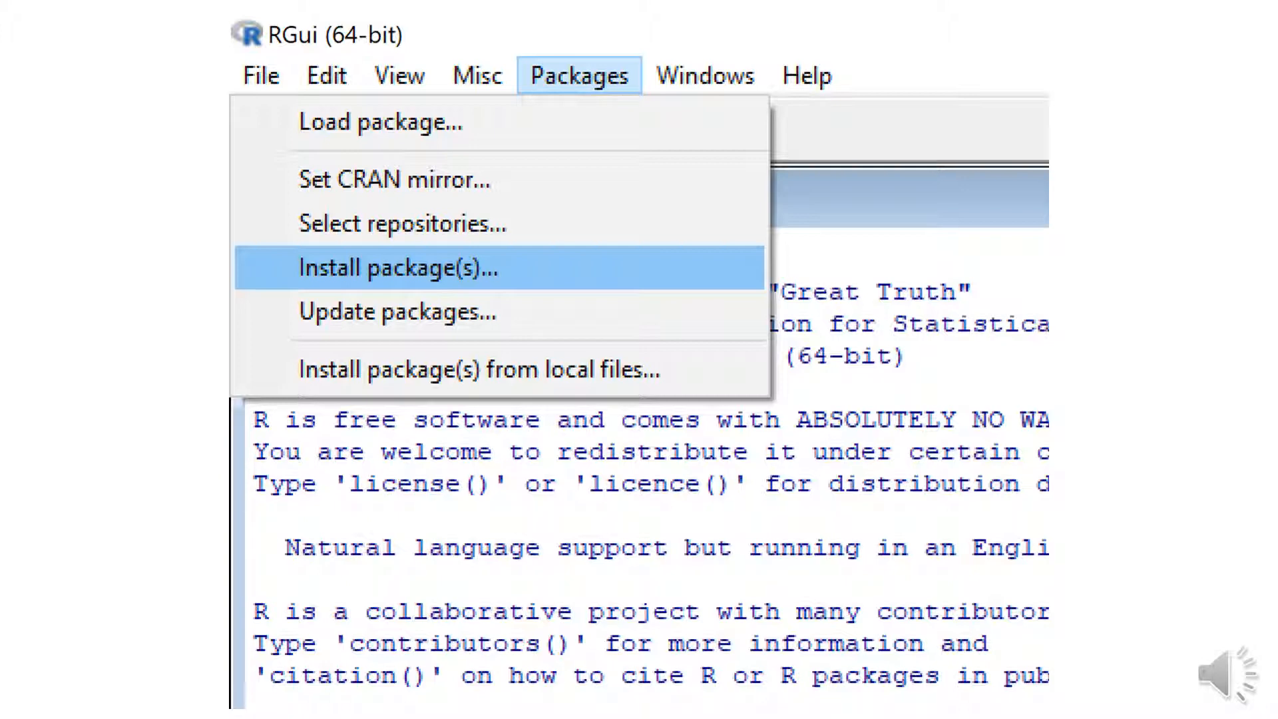
# Start a CRAN package installation from the Packages menu, bringing up the mirror list.
pyautogui.click(400, 267)
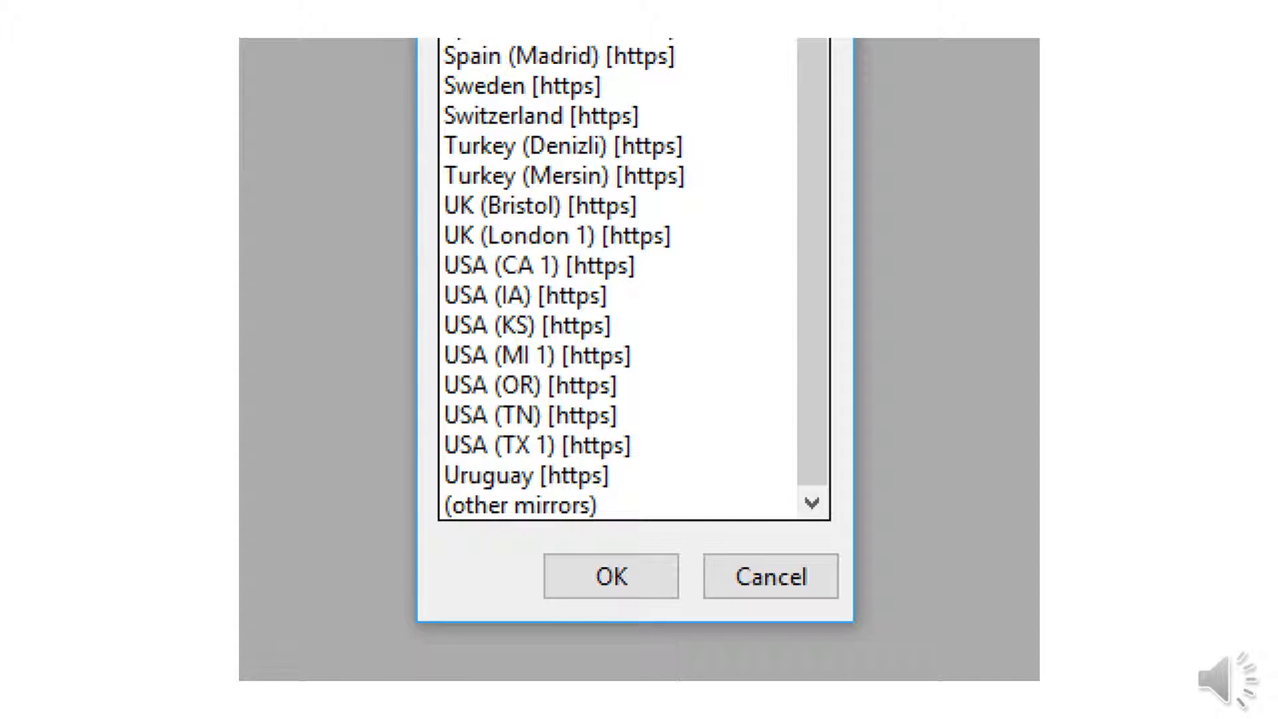
# Confirm the selected CRAN mirror so the console returns.
pyautogui.click(815, 350)
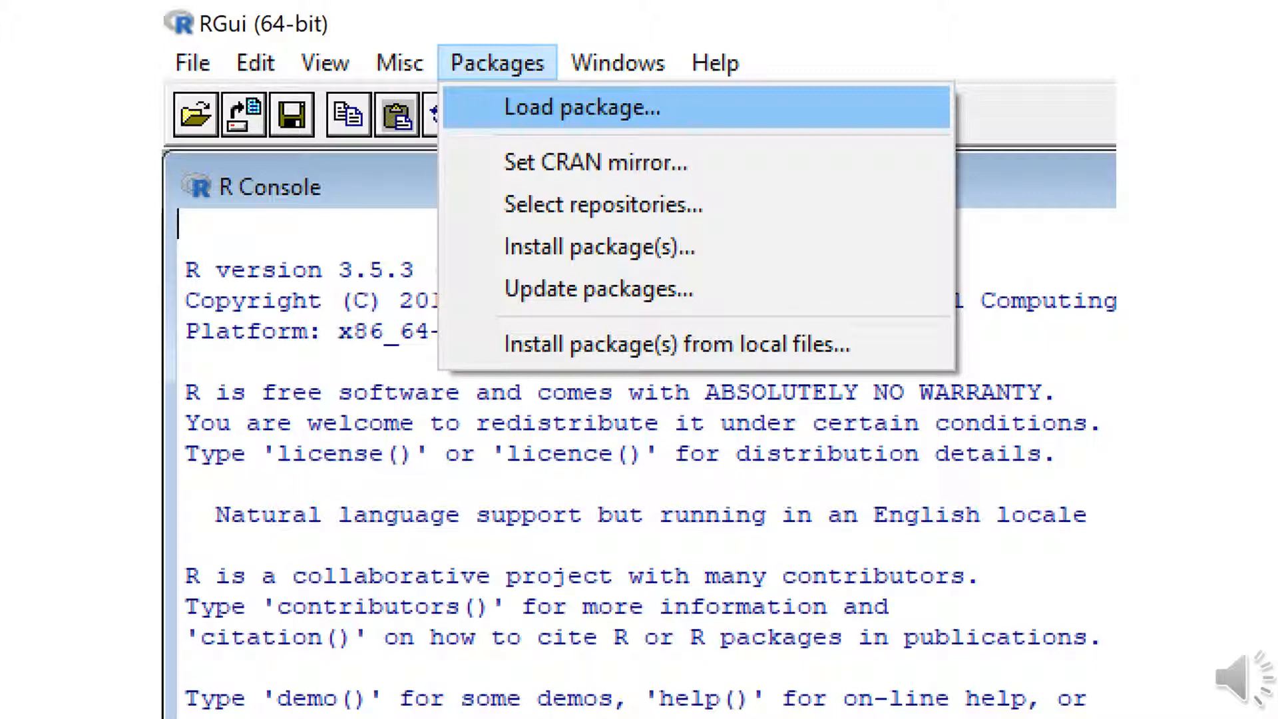
# Load the RQDA package and accept the GTK+ installation so the RQDA window appears.
pyautogui.click(582, 106)
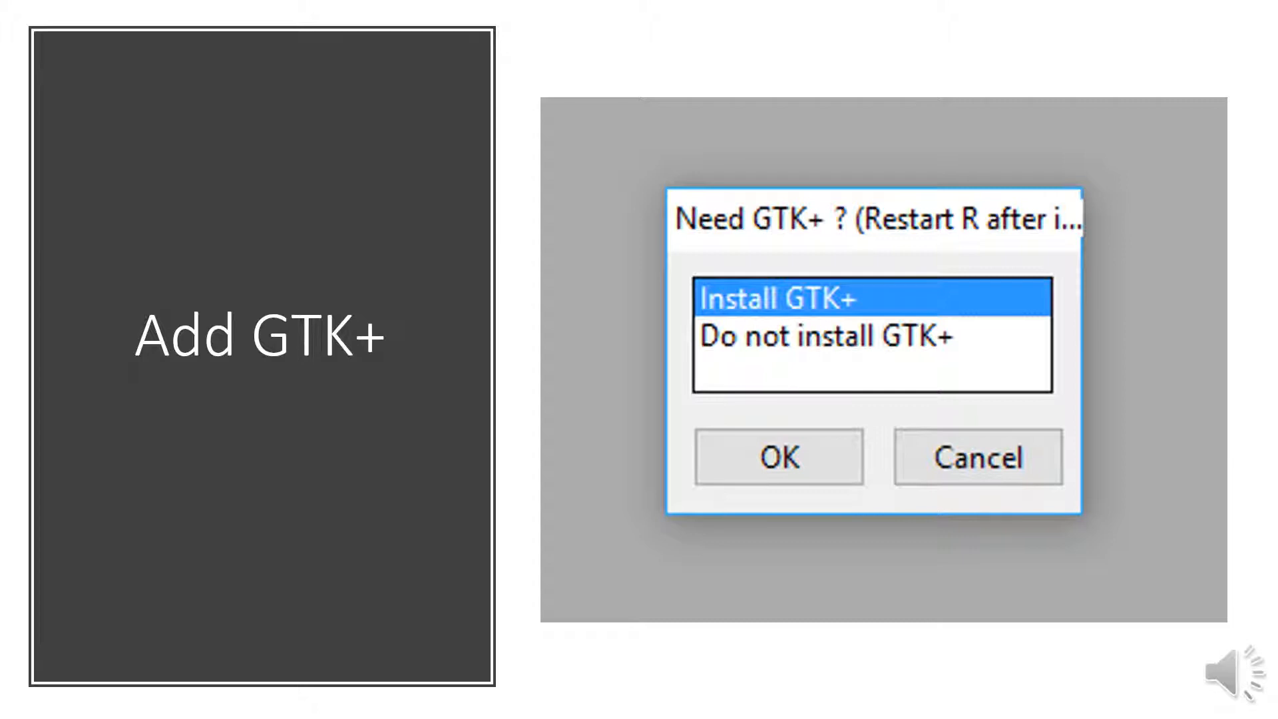
pyautogui.click(778, 457)
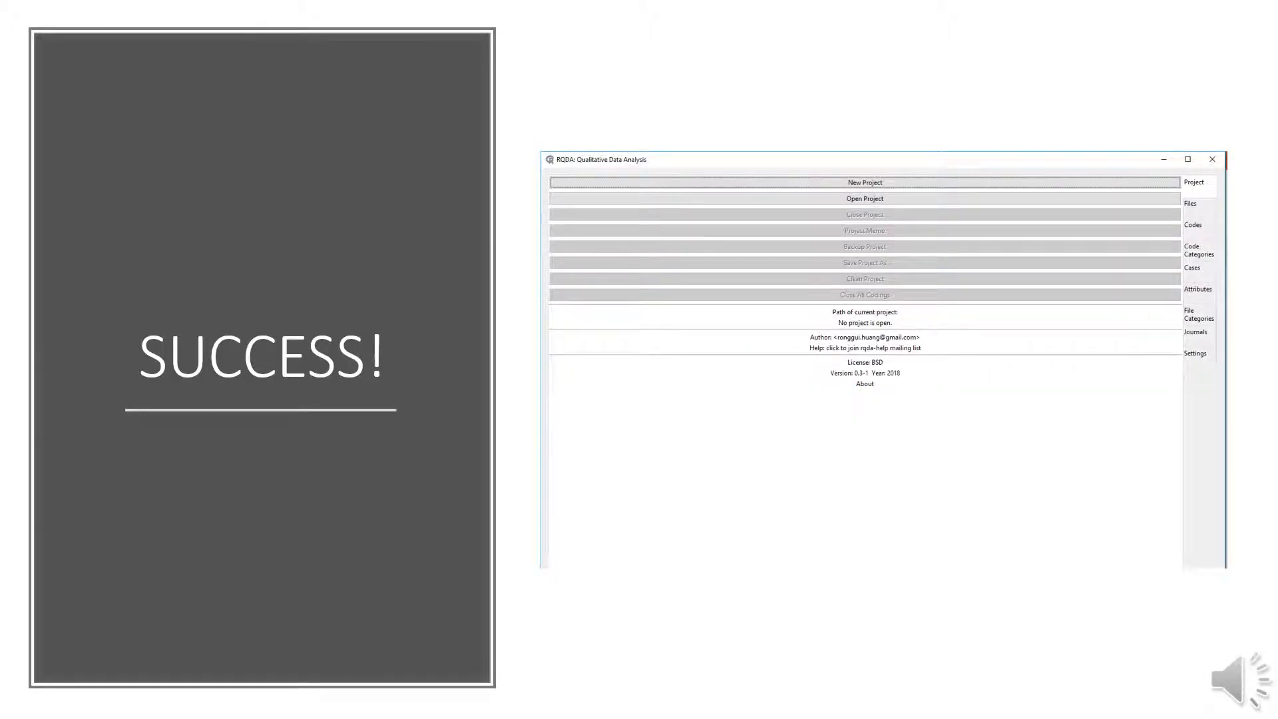